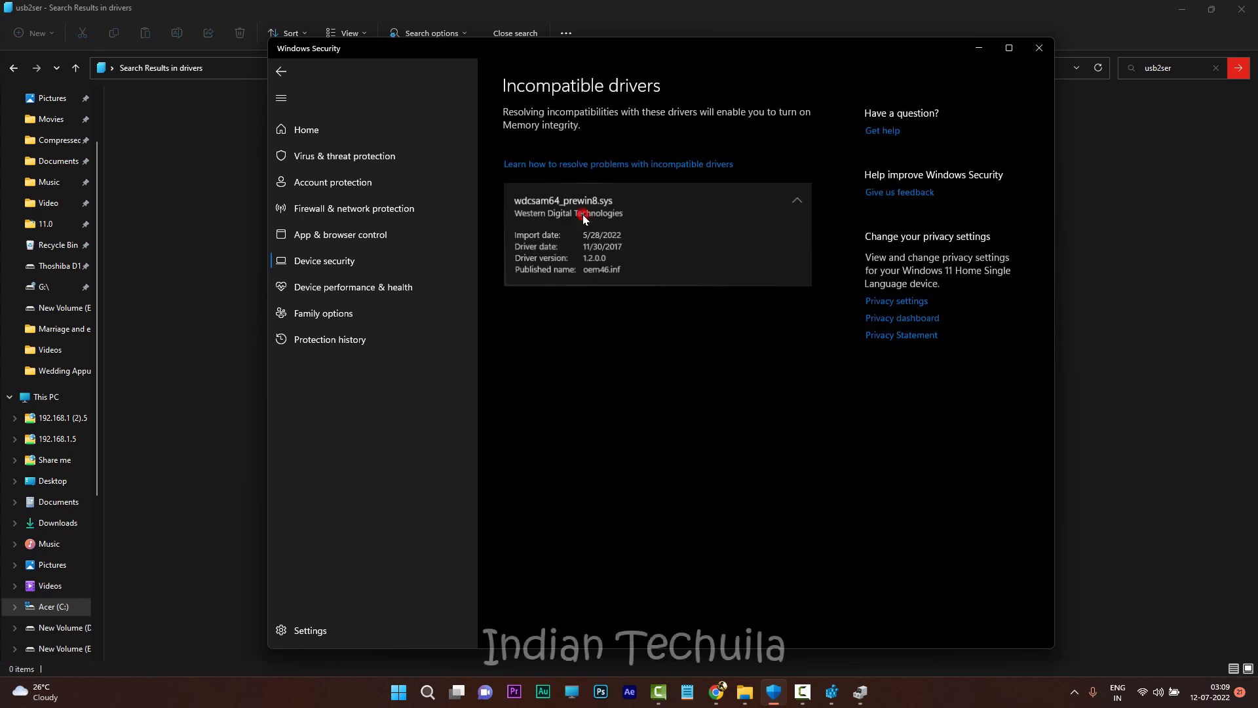
mouse_move(663, 226)
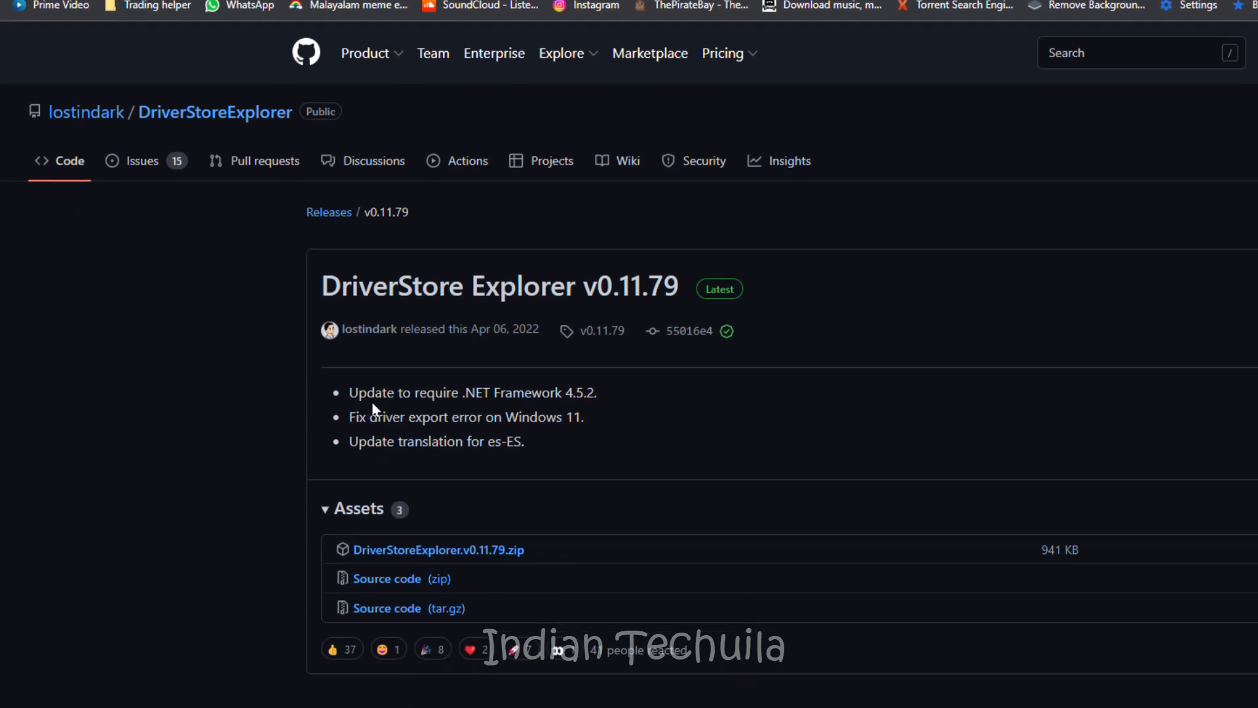
Scroll the v0.11.79 release page down to its Assets with the DriverStoreExplorer zip.
scroll(down, 3)
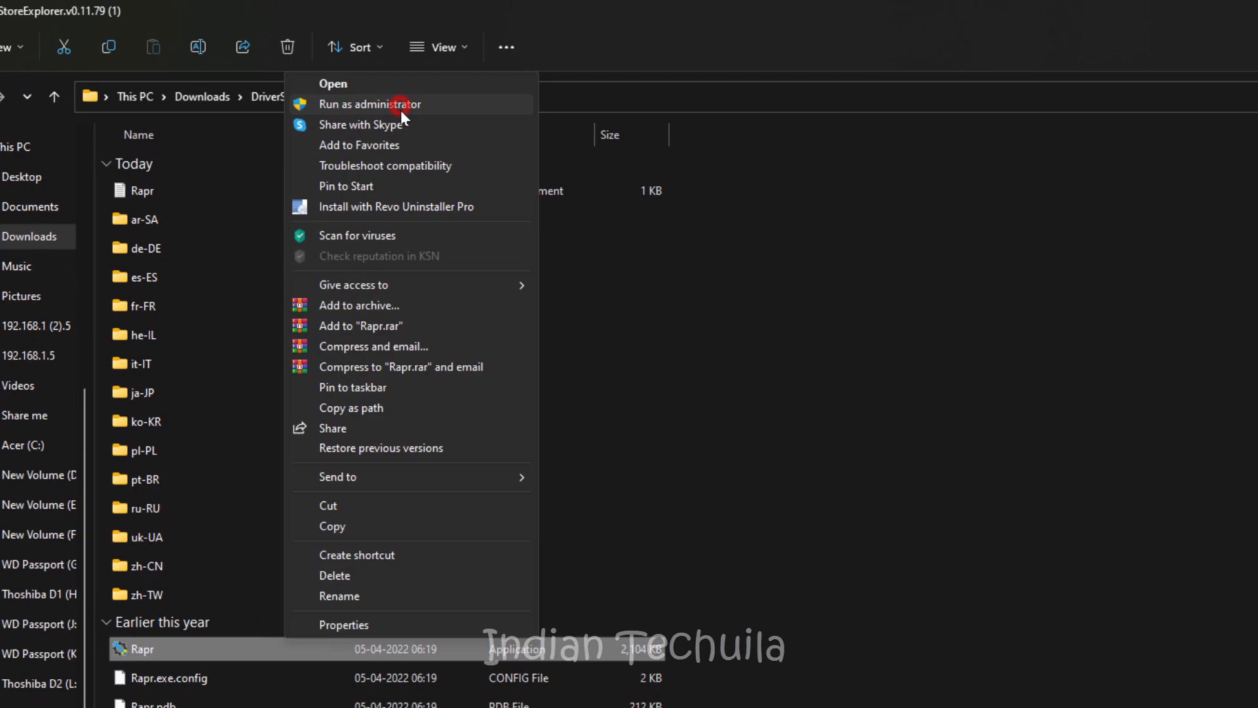
Run Rapr as administrator and browse the installed driver package list.
click(401, 104)
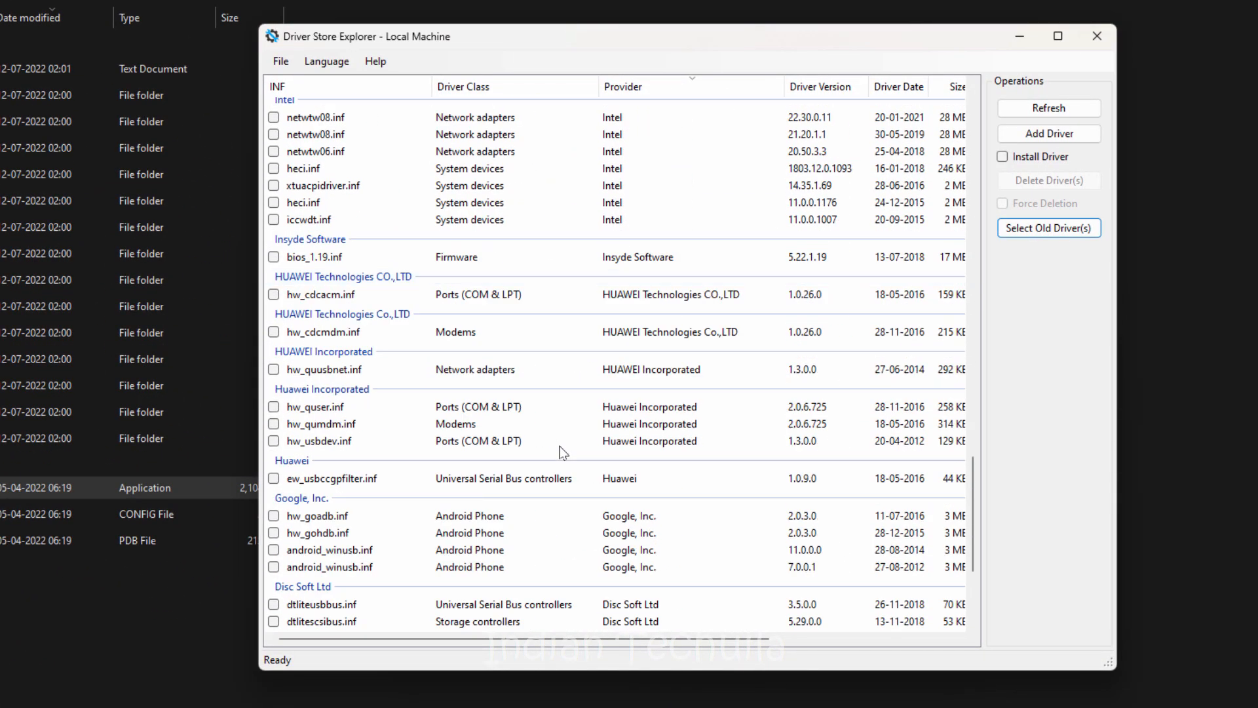
scroll(down, 3)
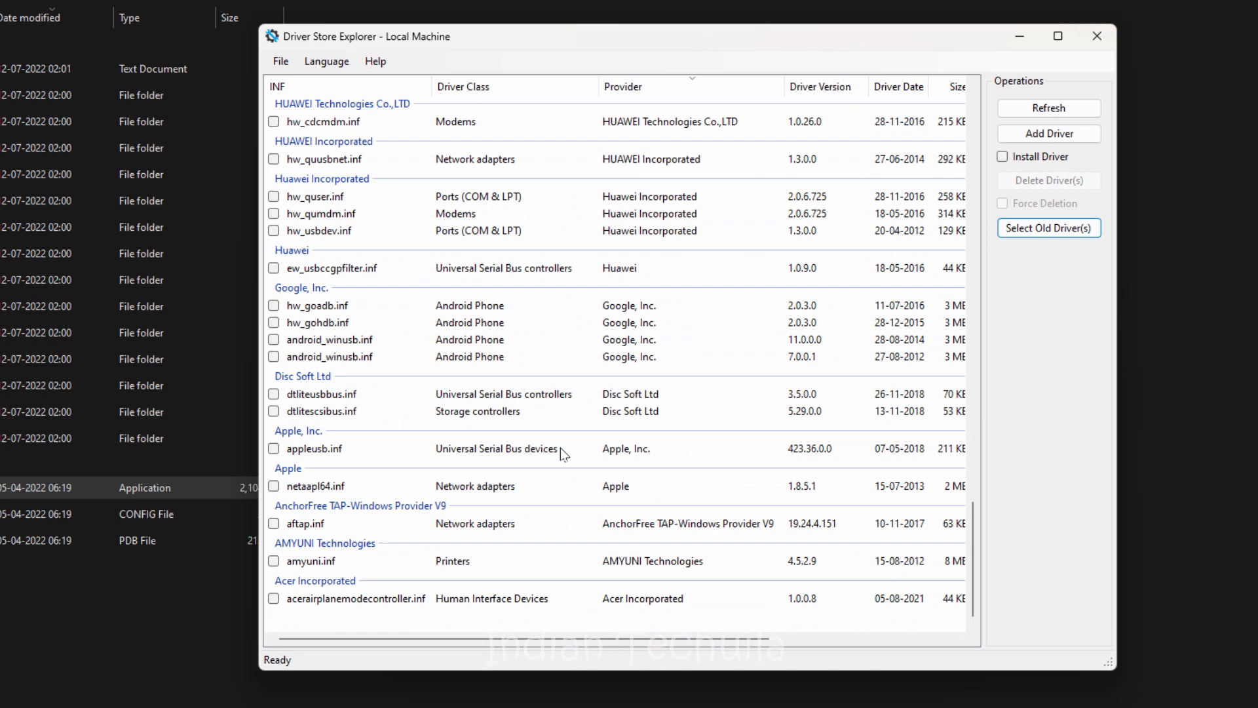
mouse_move(572, 455)
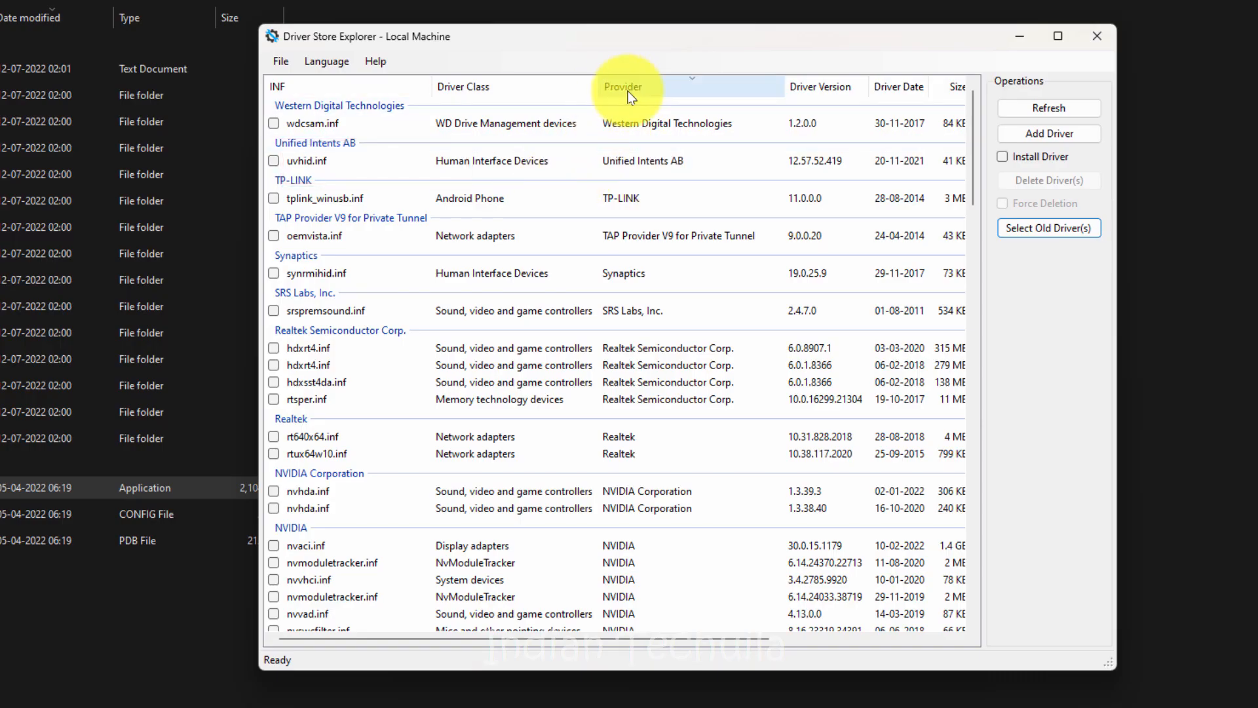
Sort by INF name, delete wdcsam.inf from the driver store and confirm the warning.
click(624, 91)
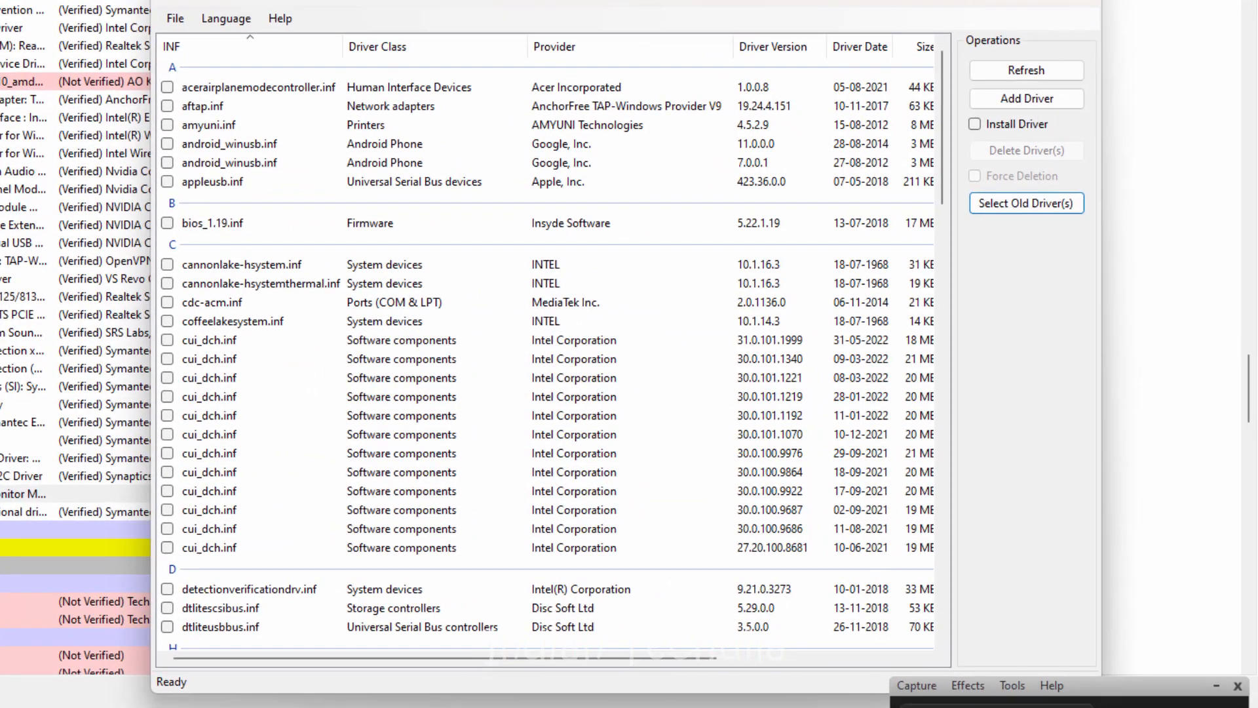
scroll(down, 3)
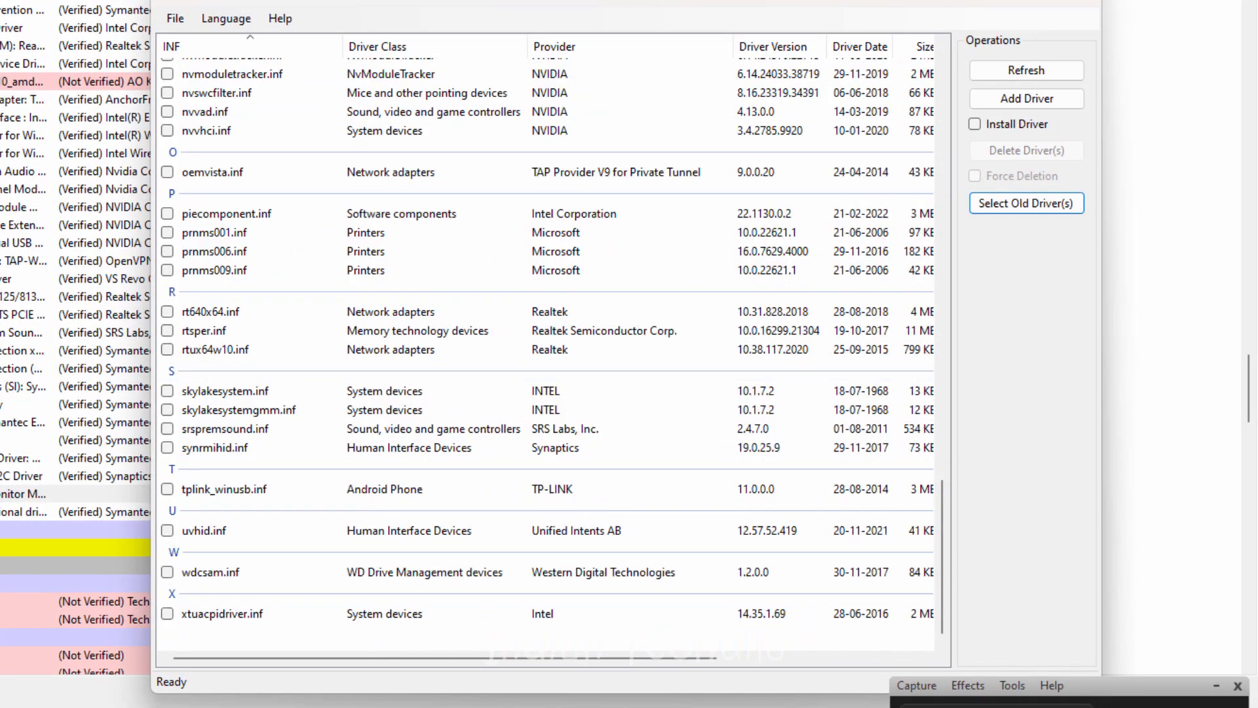
click(424, 572)
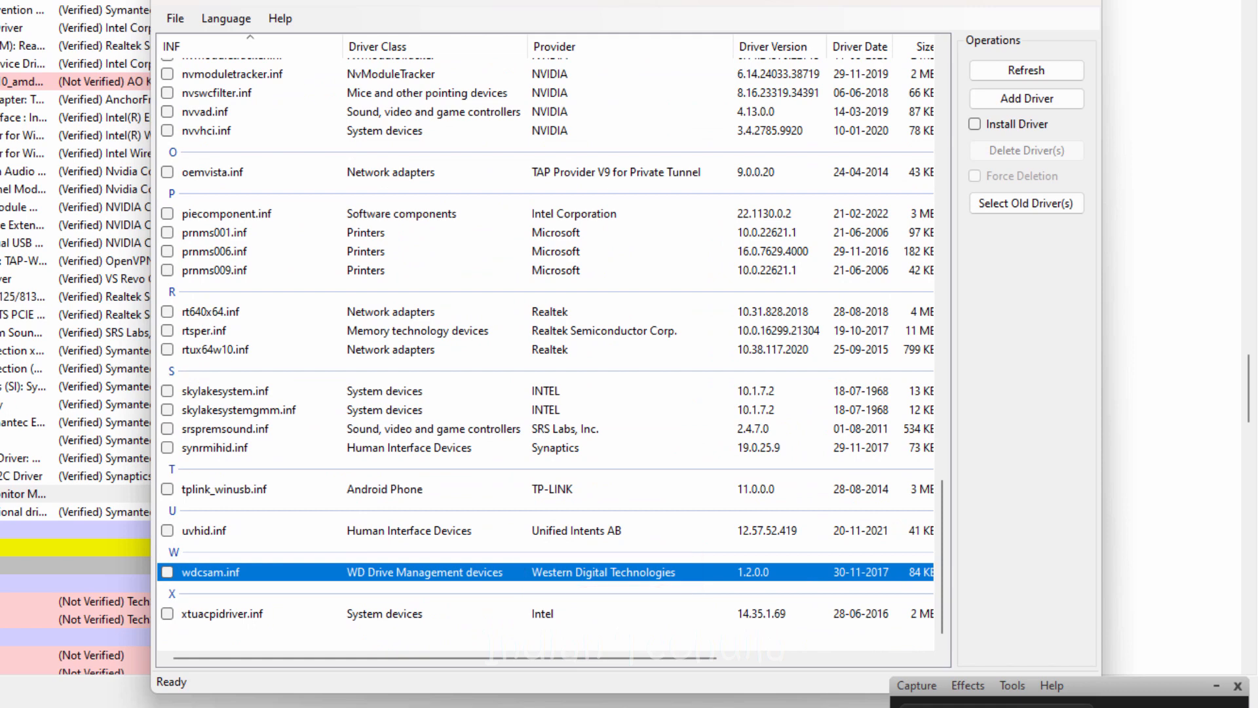
right_click(584, 572)
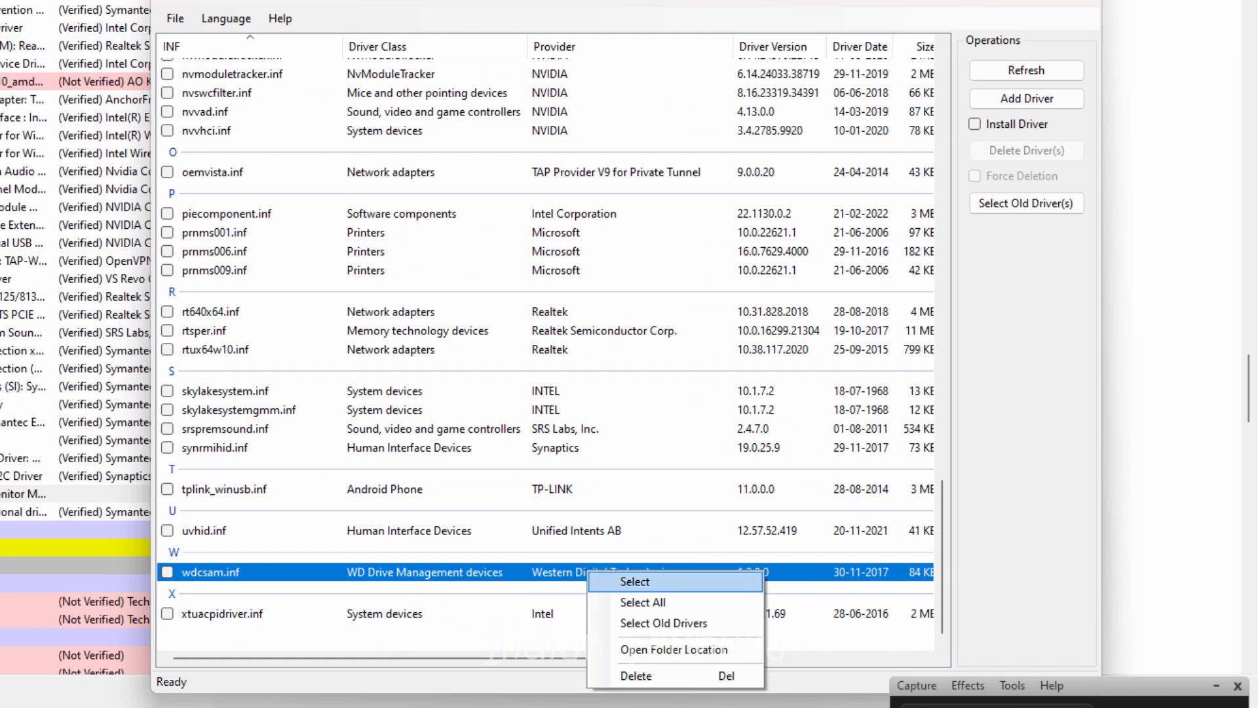
click(636, 675)
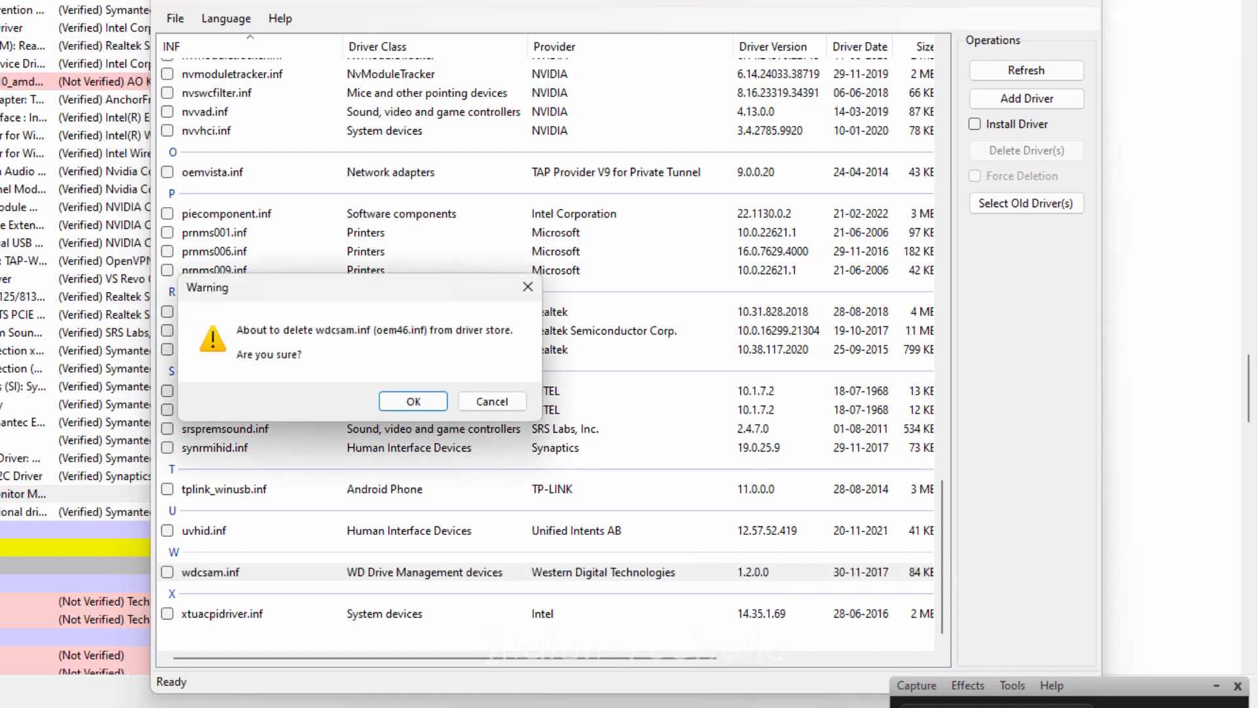
click(413, 401)
text(devi)
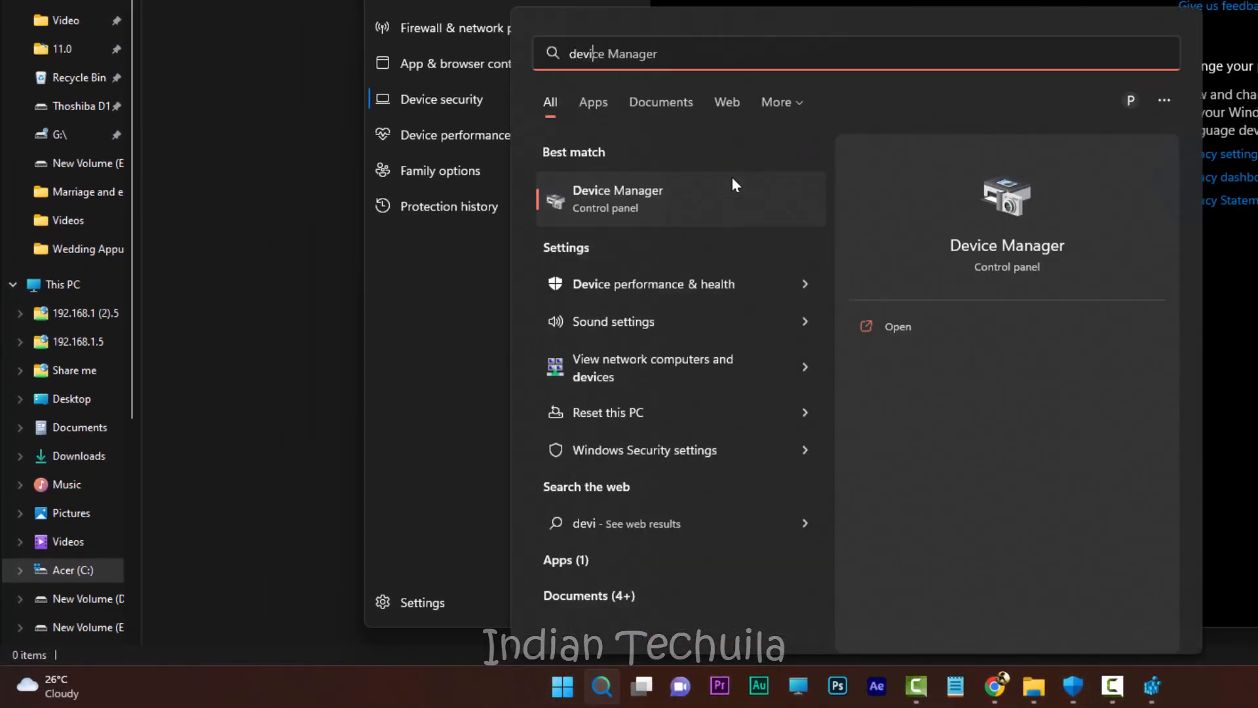
Launch Device Manager from the Start search best match.
click(618, 198)
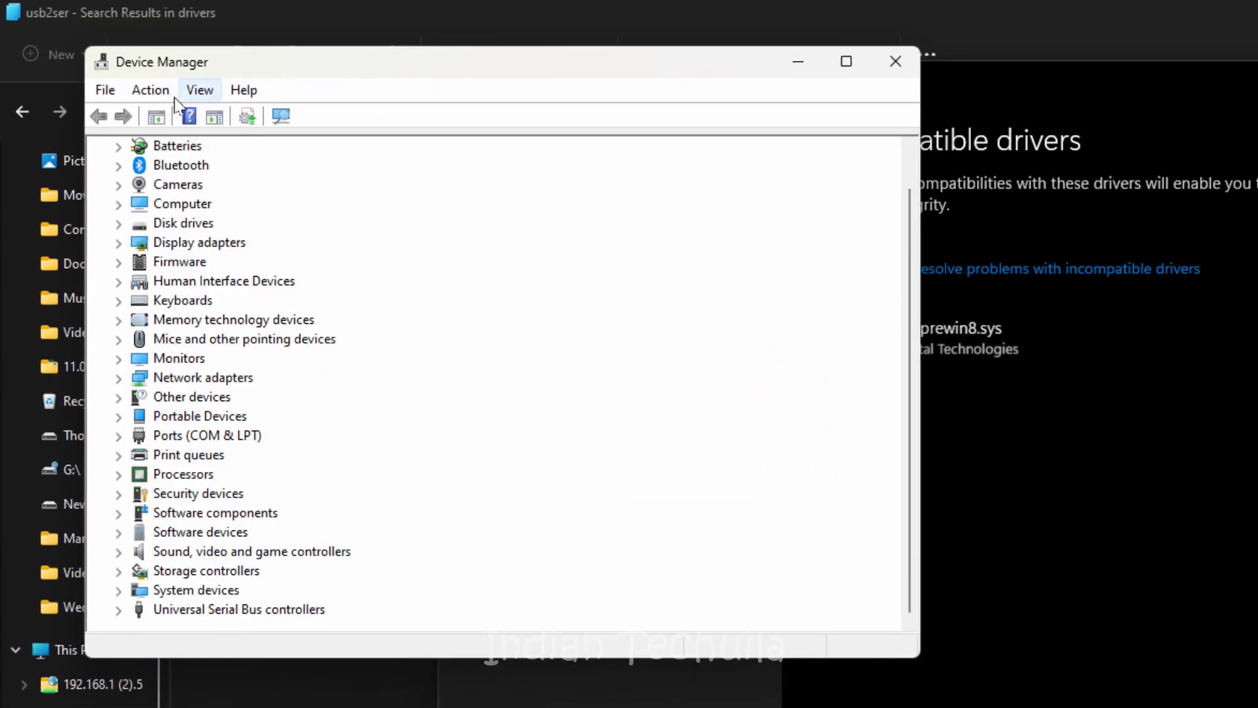
Show hidden devices and expand WD Drive Management devices to reach the WD SES Device.
click(199, 90)
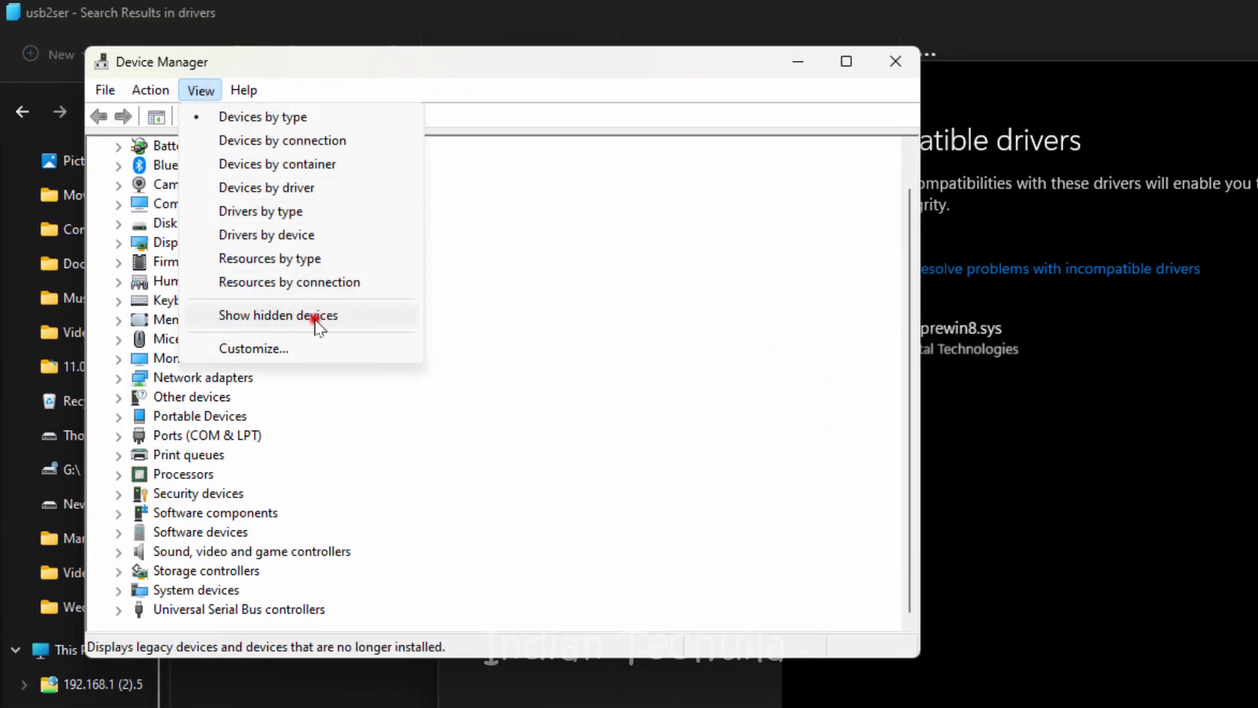
click(279, 315)
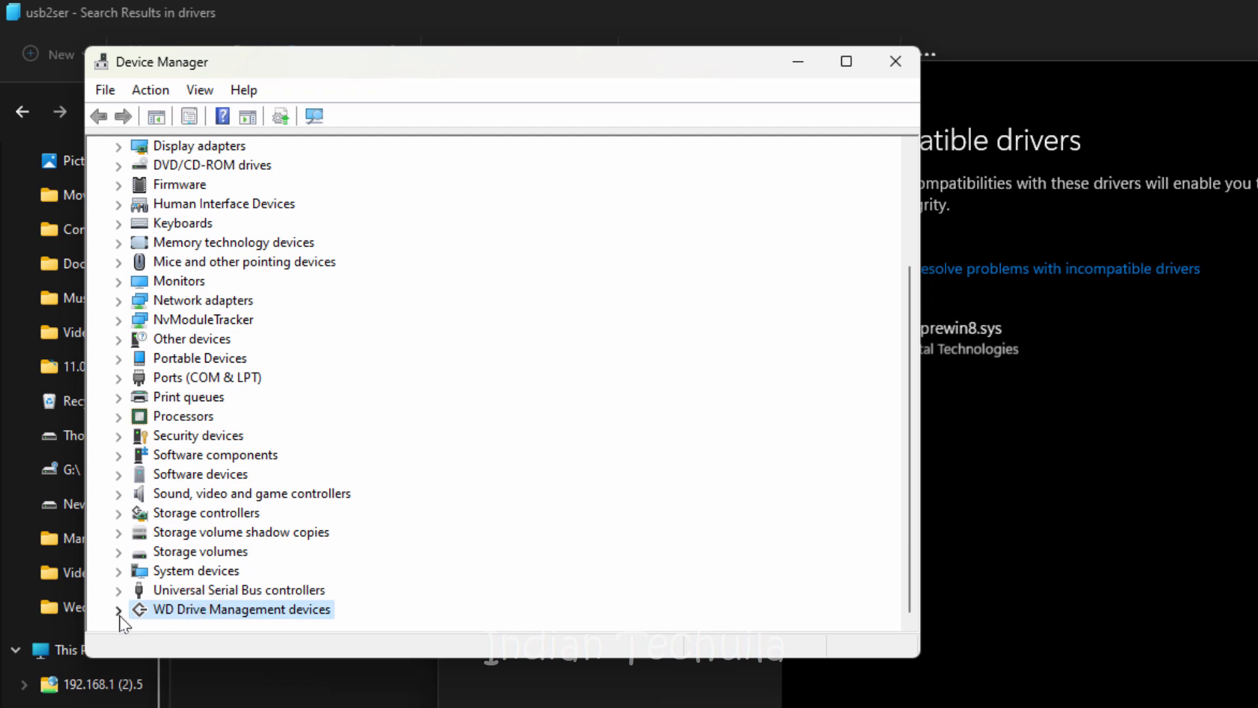
click(120, 610)
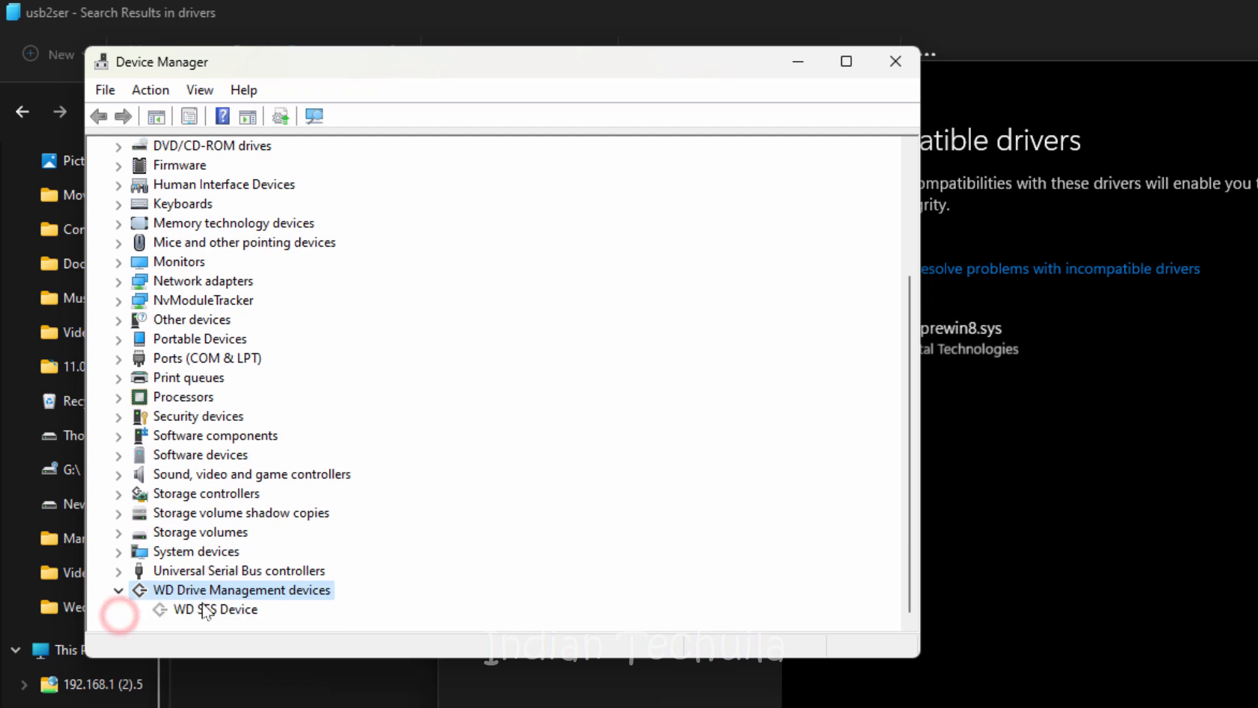
right_click(205, 609)
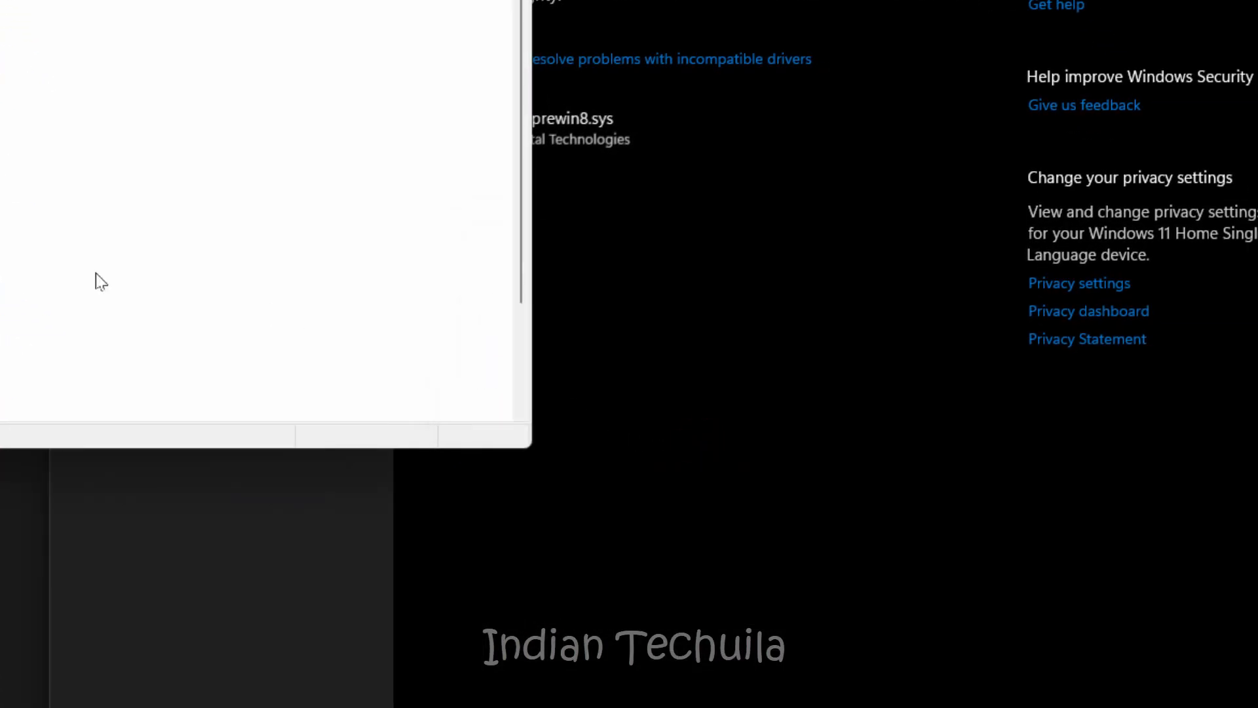
right_click(151, 549)
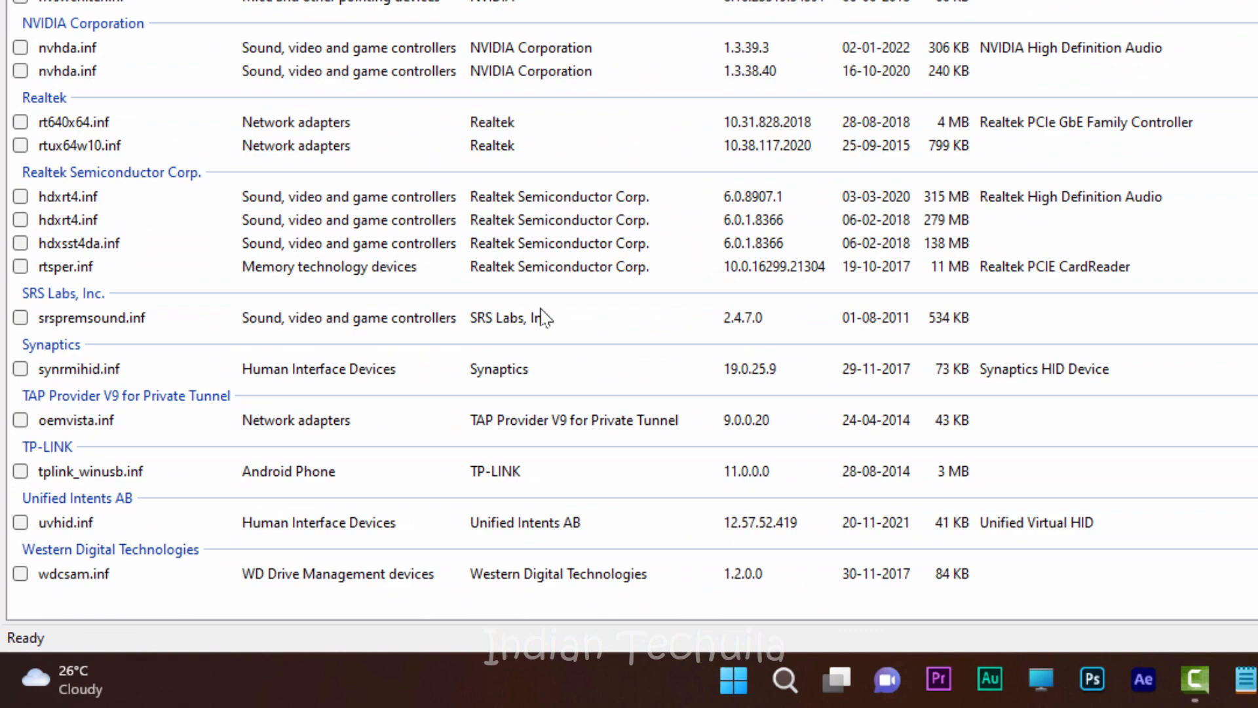
Delete the wdcsam.inf package listed under Western Digital Technologies.
right_click(74, 574)
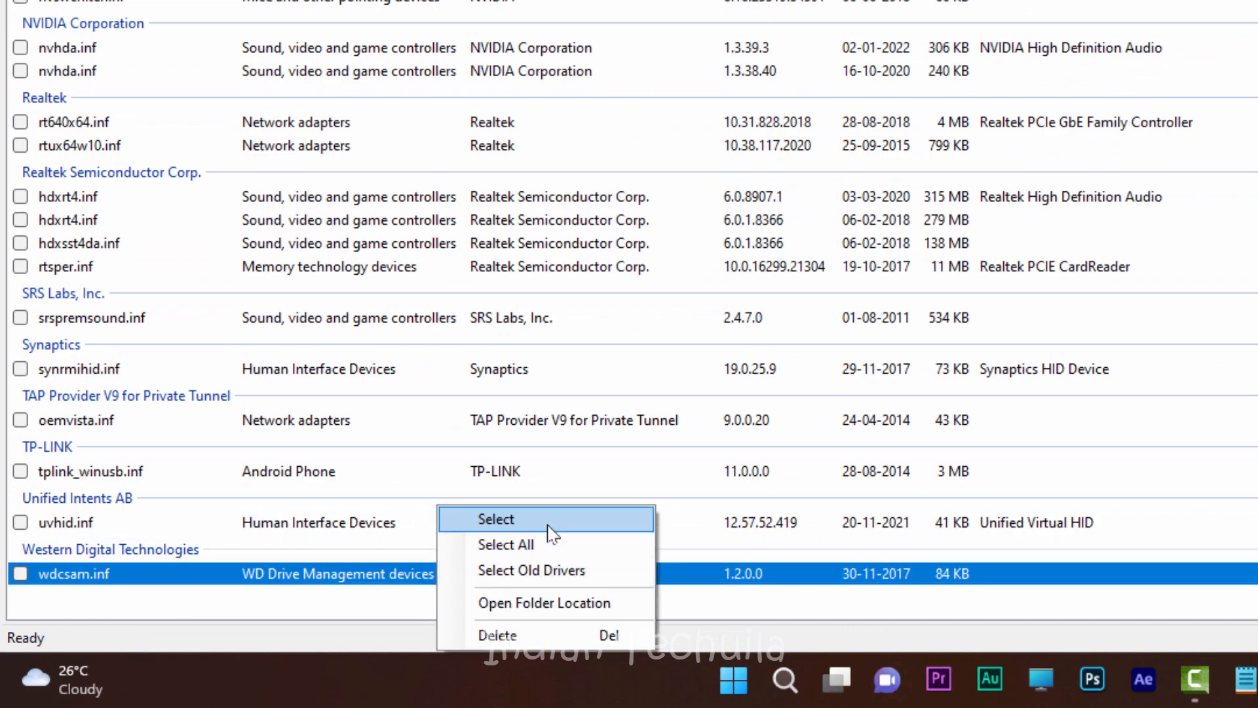
click(497, 636)
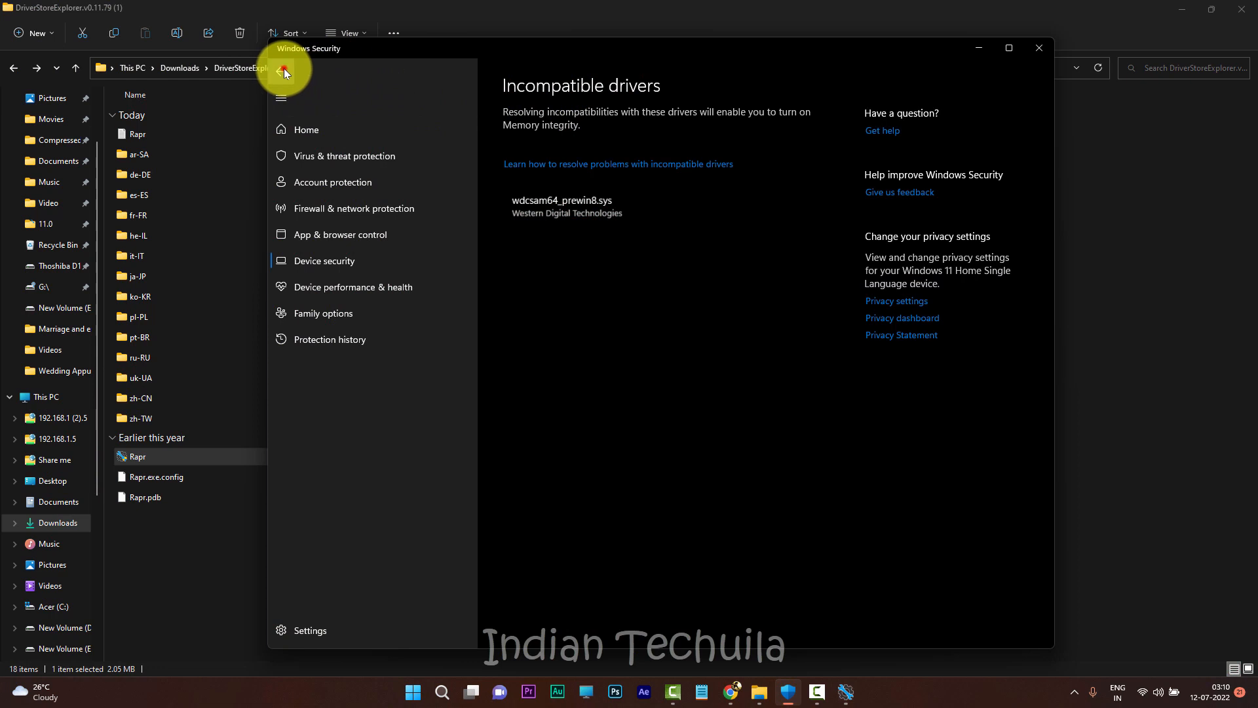
Under Core isolation, switch Memory integrity On and dismiss the off warning.
click(282, 71)
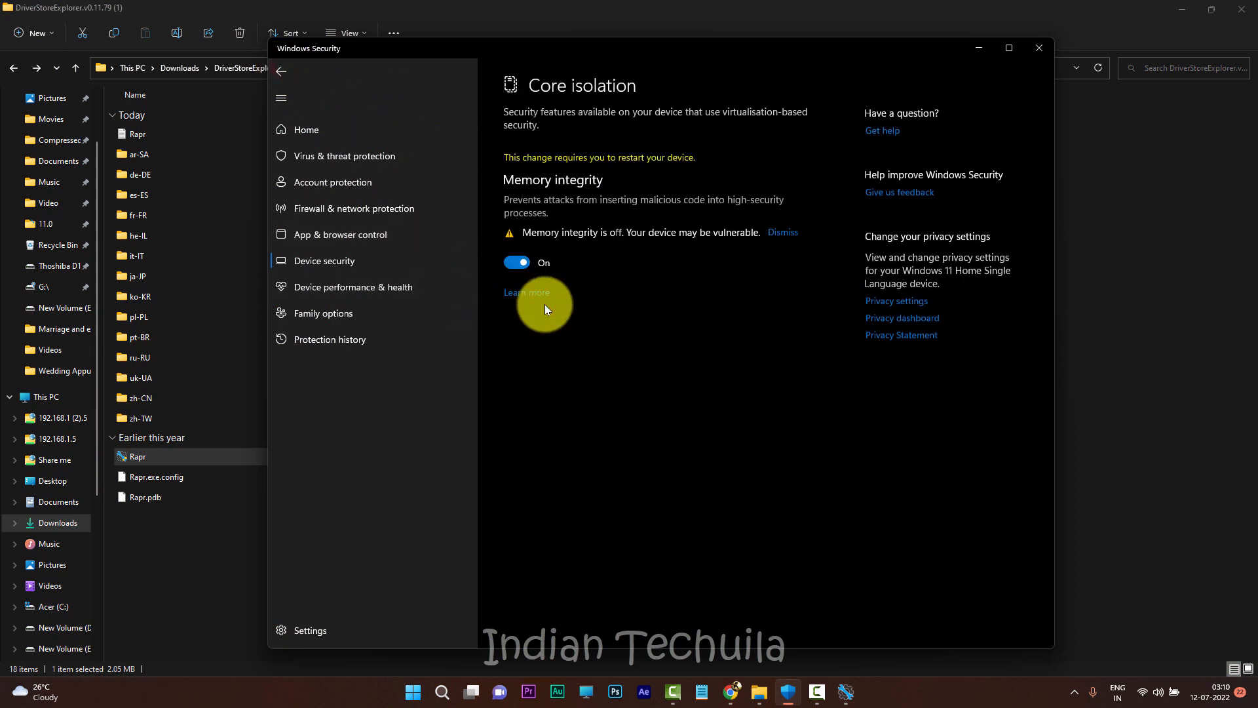
click(516, 262)
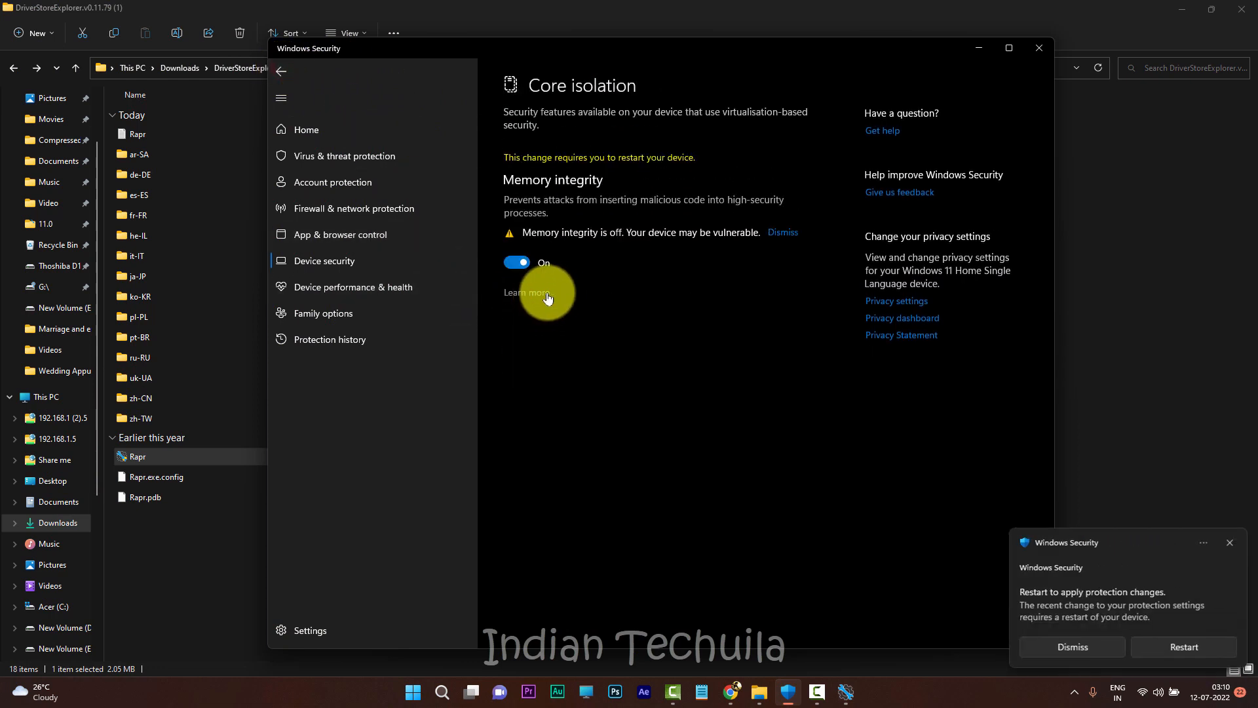
mouse_move(683, 264)
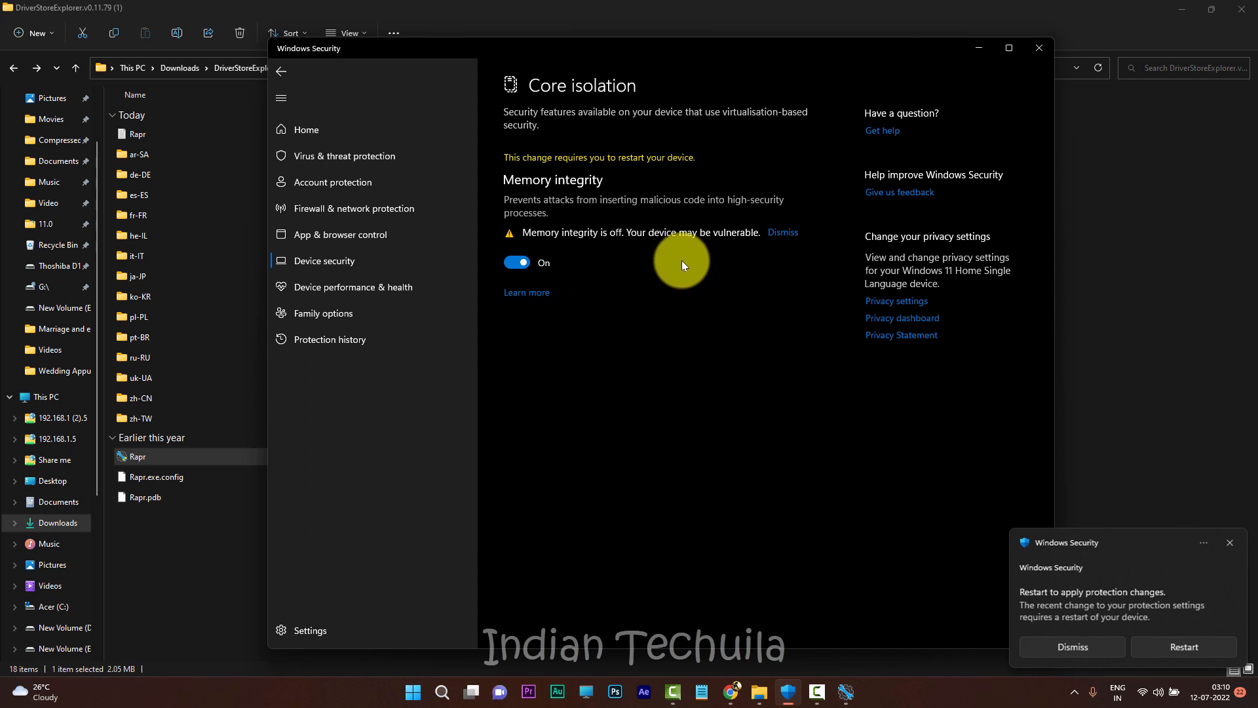
click(783, 232)
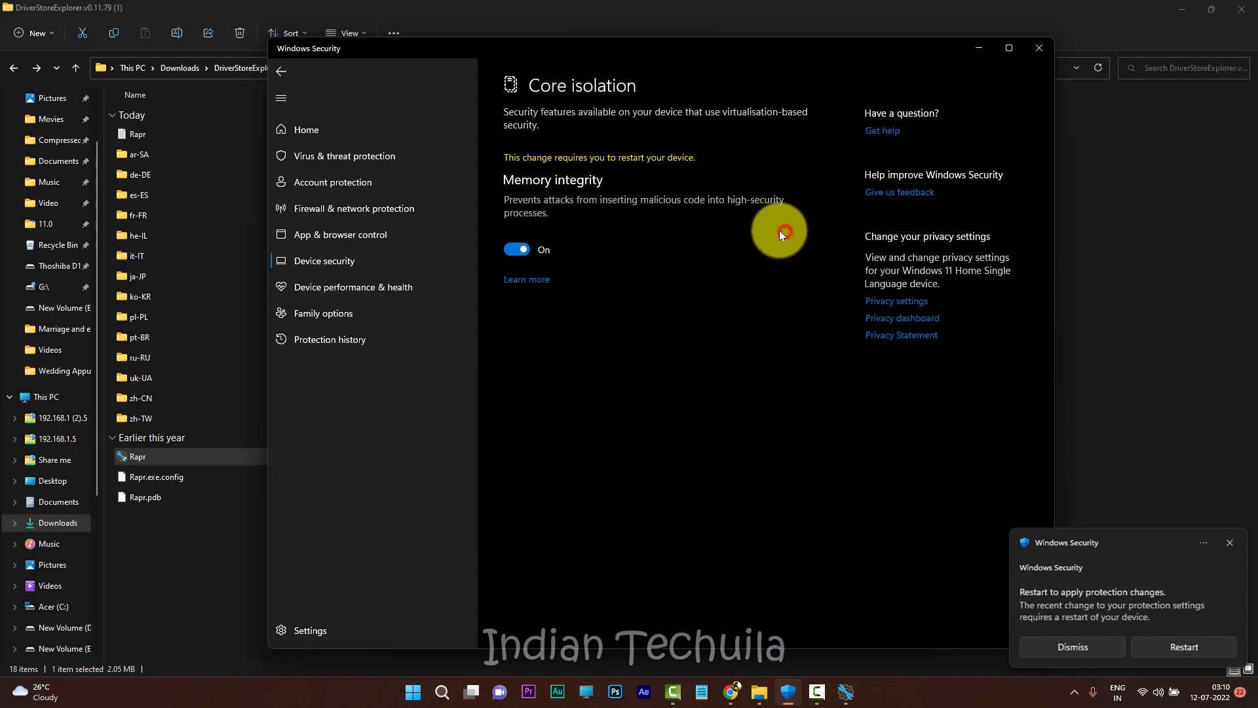